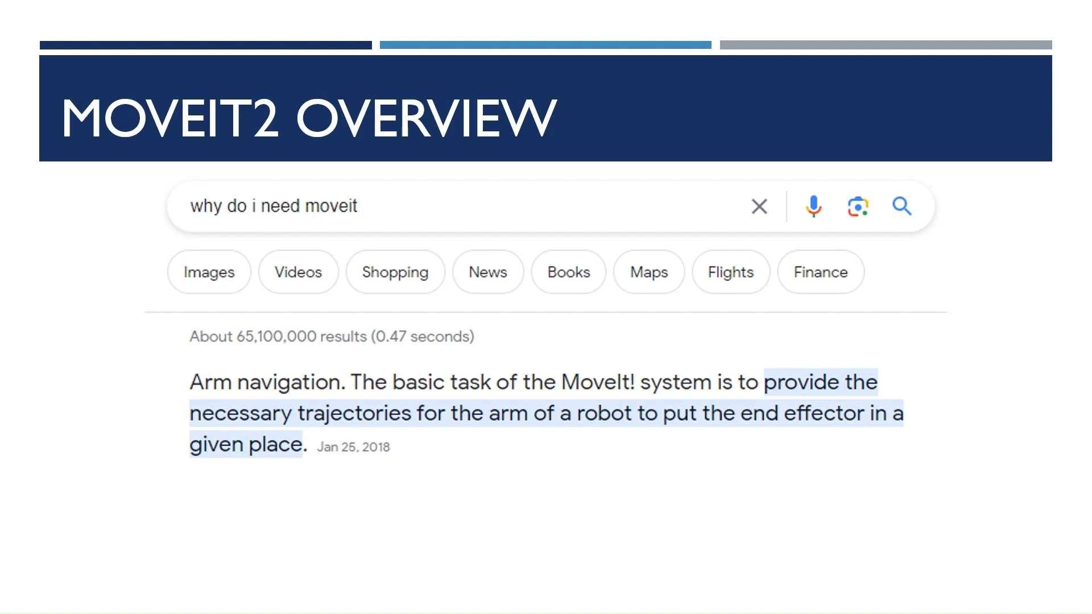
mouse_move(348, 387)
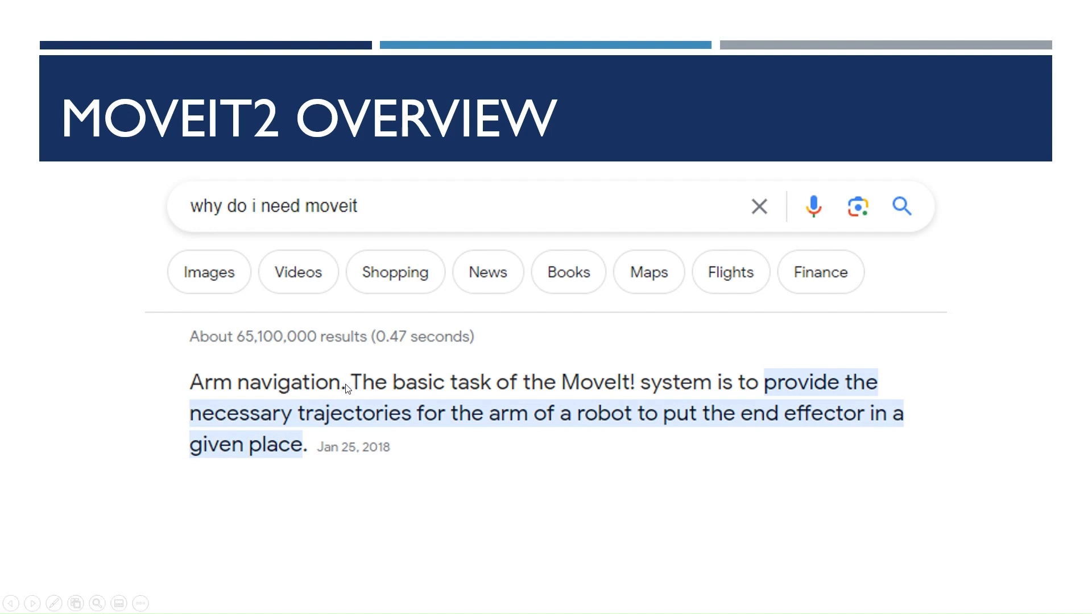
mouse_move(564, 394)
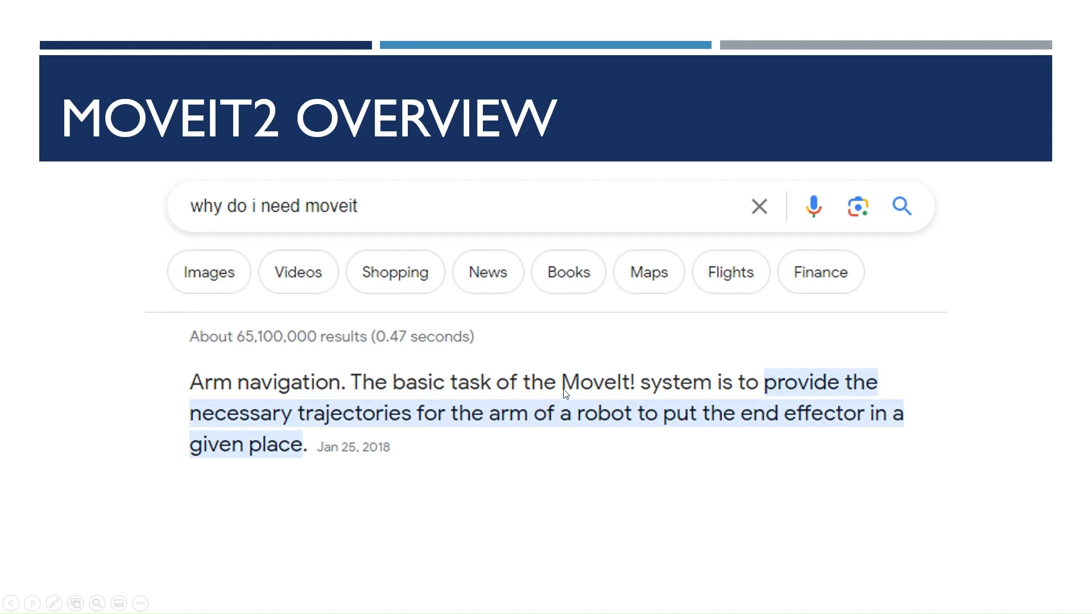
mouse_move(545, 390)
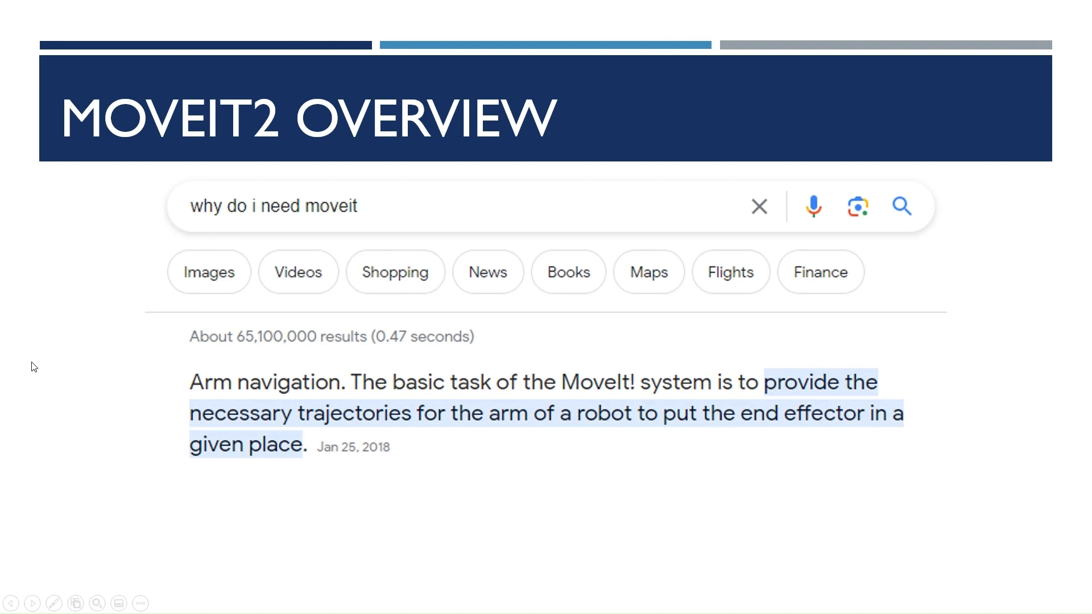
mouse_move(41, 369)
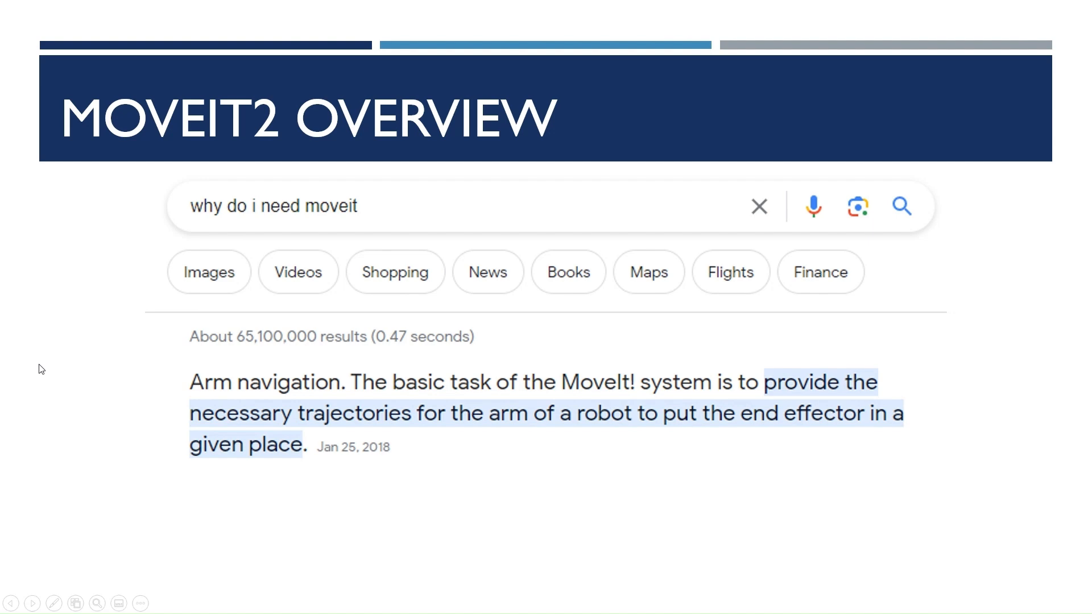
mouse_move(40, 367)
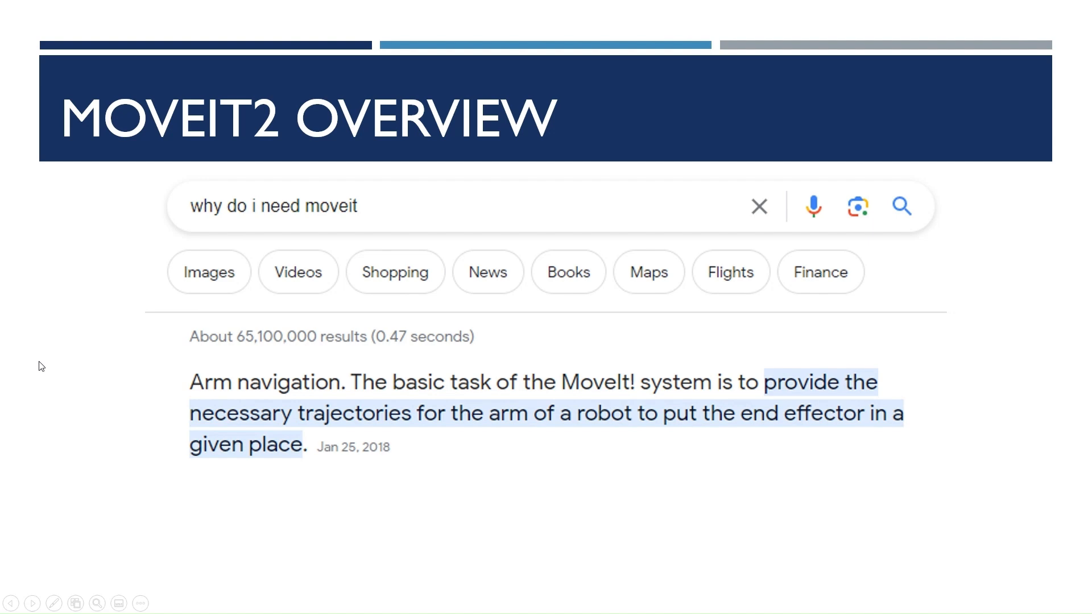
Advance to the MoveIt2 Plugin in RViz slide with its planning interface screenshot
key("Right")
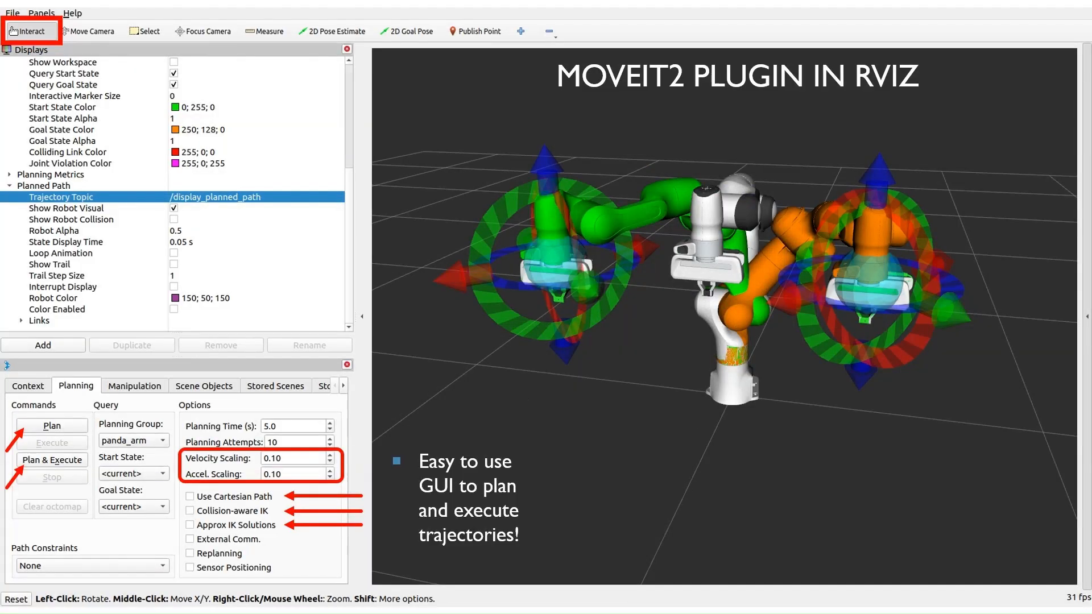
mouse_move(282, 241)
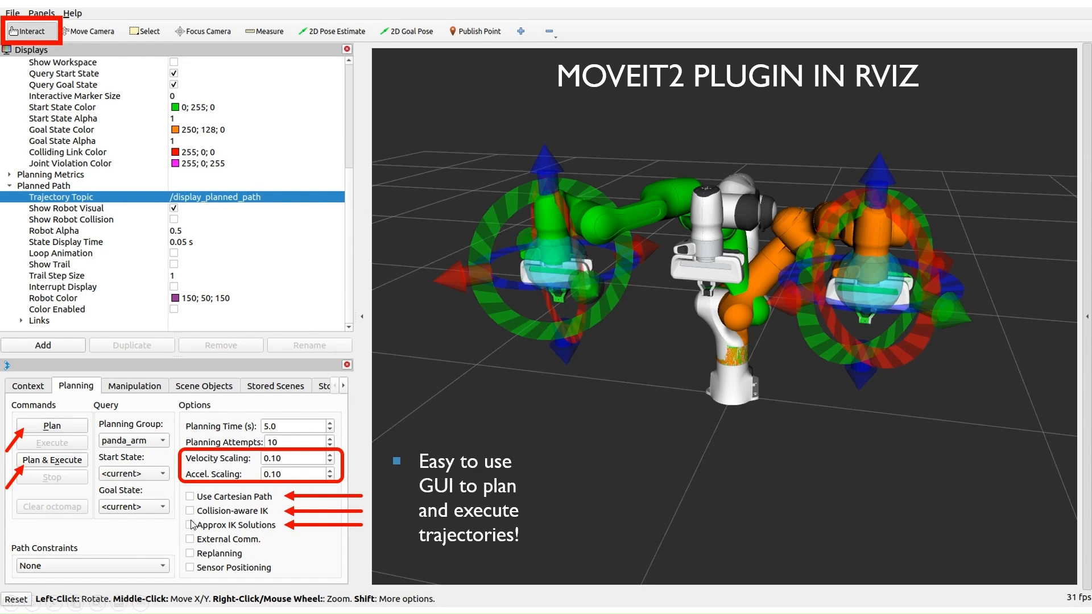
mouse_move(463, 437)
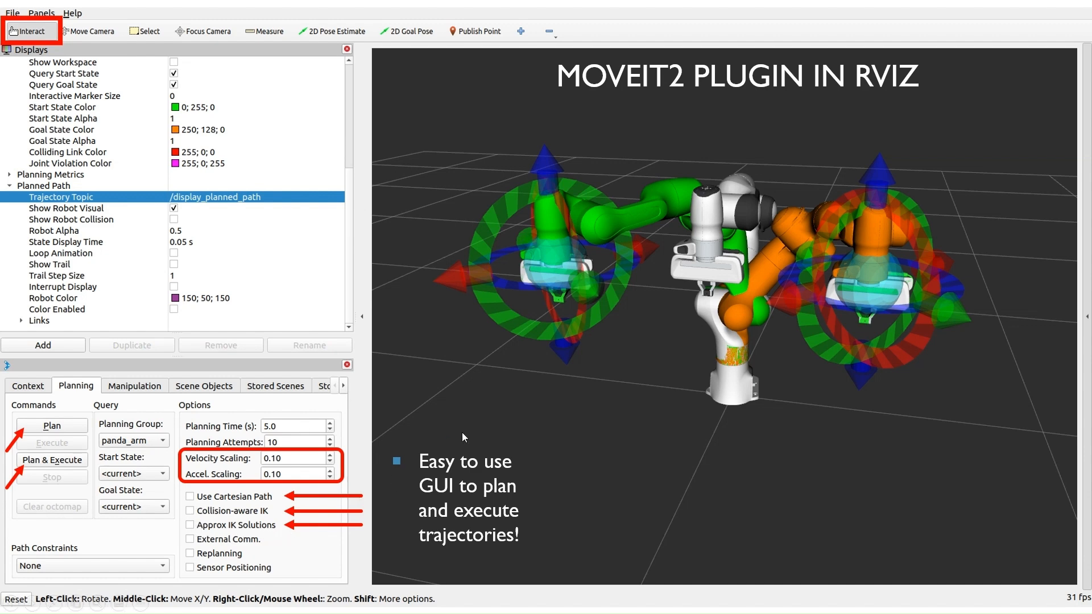
mouse_move(894, 439)
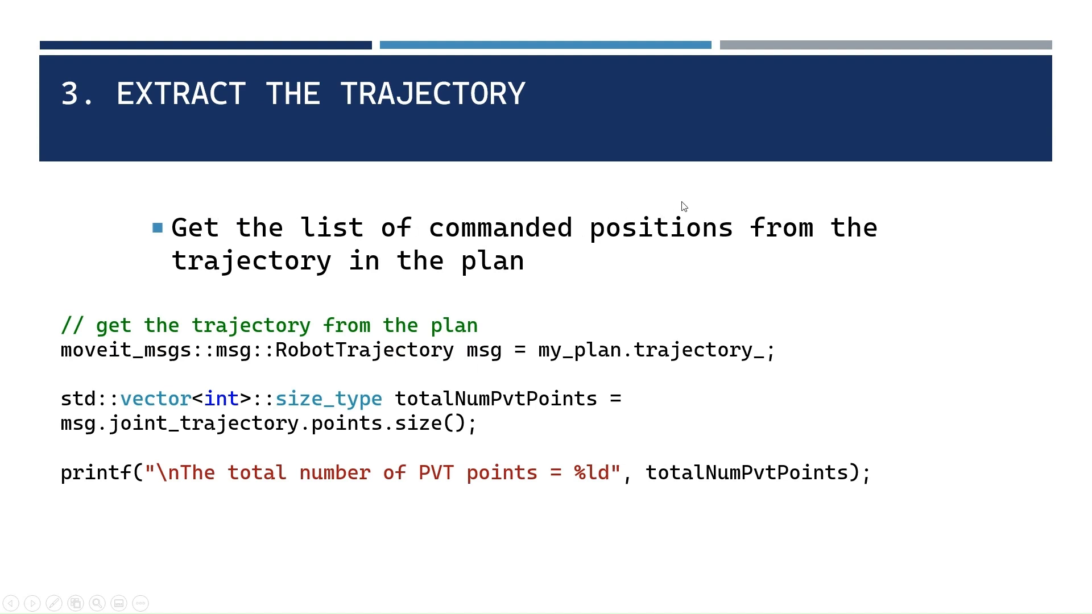
mouse_move(429, 251)
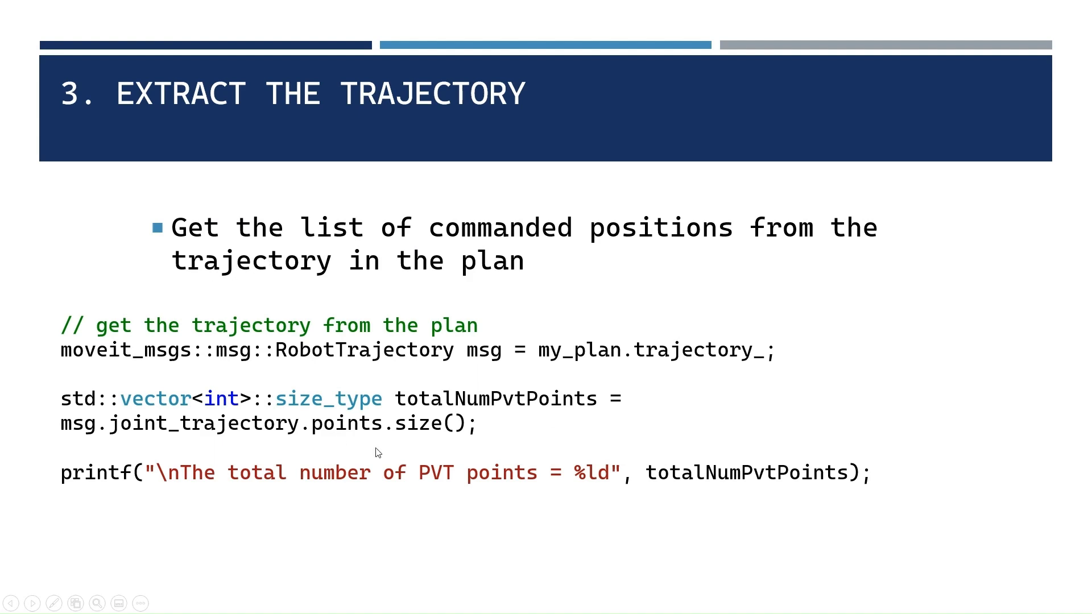
Advance from Extract the Trajectory to its continuation showing the PVT extraction loop
key("Right")
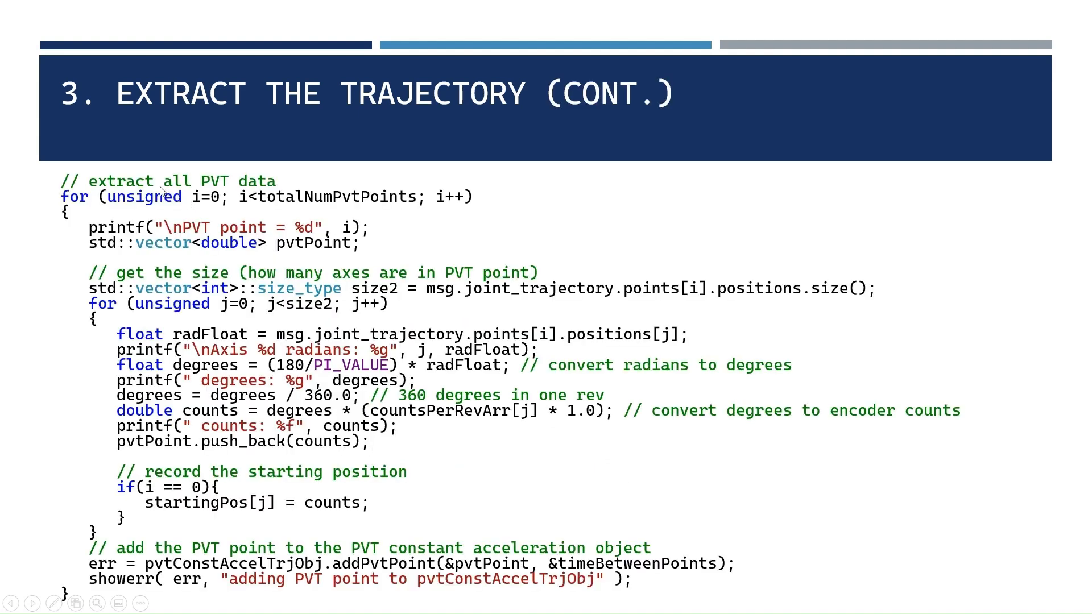
mouse_move(647, 283)
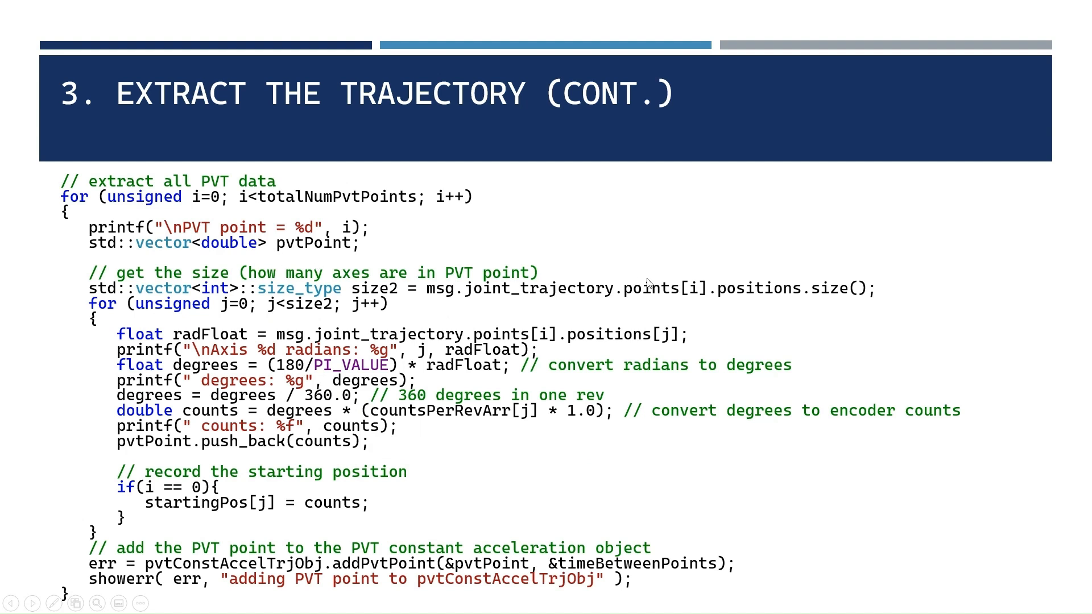
mouse_move(196, 364)
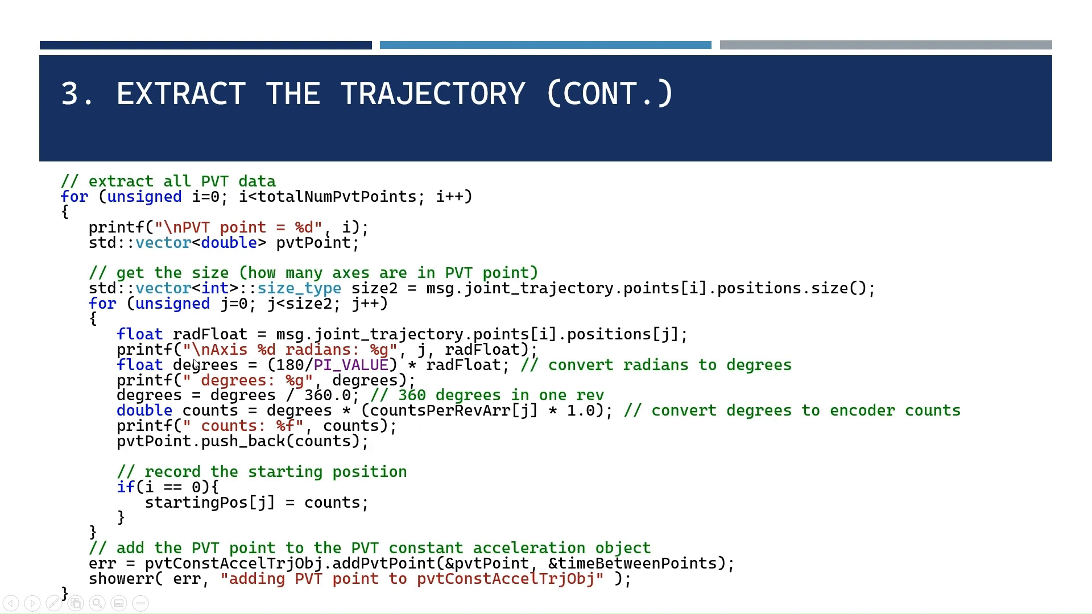
mouse_move(547, 371)
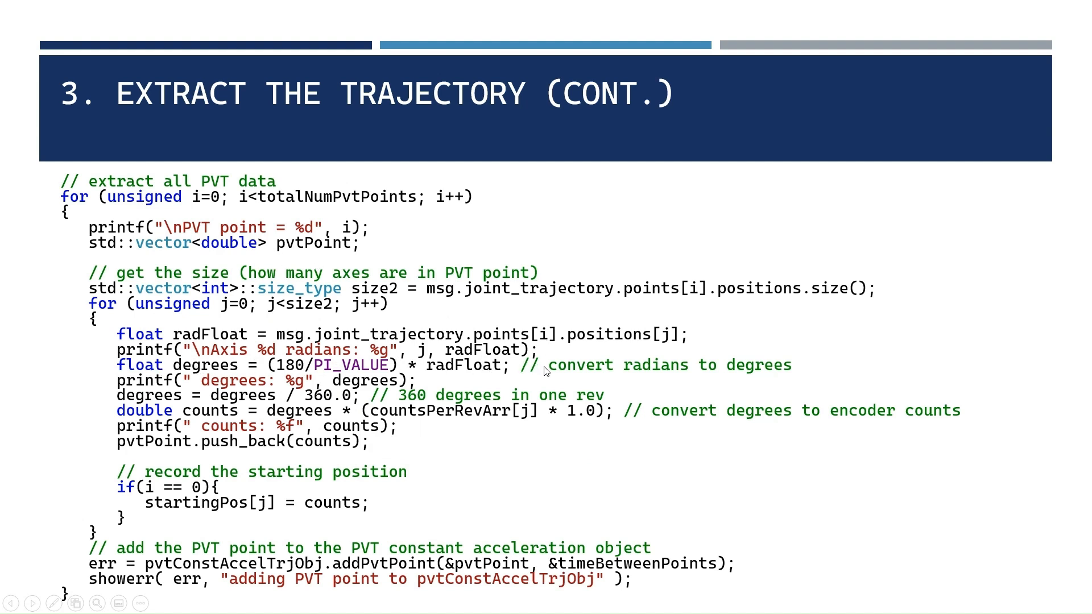
mouse_move(480, 381)
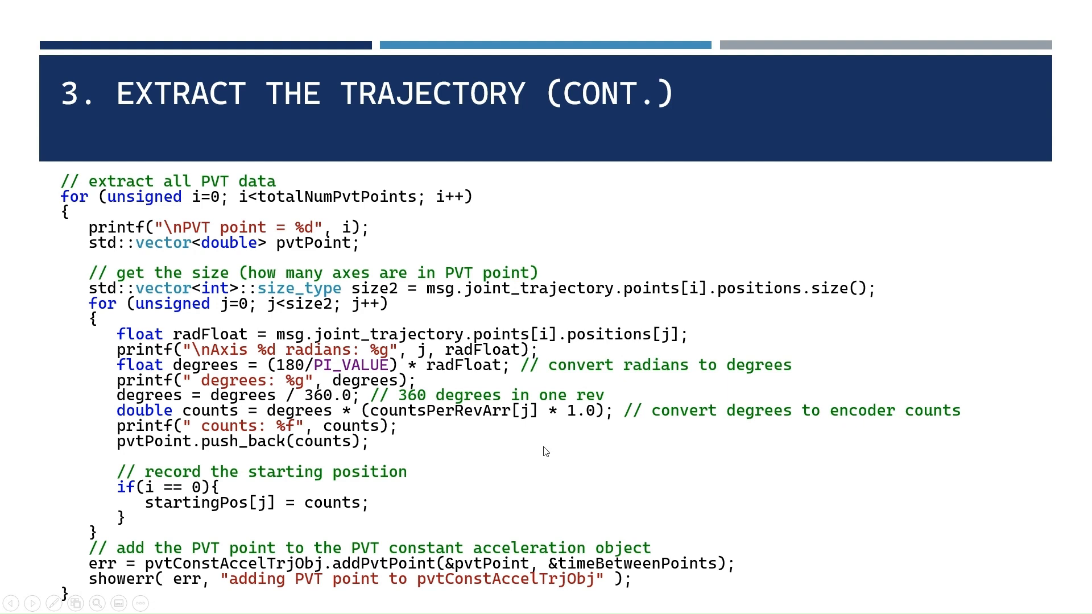
mouse_move(441, 547)
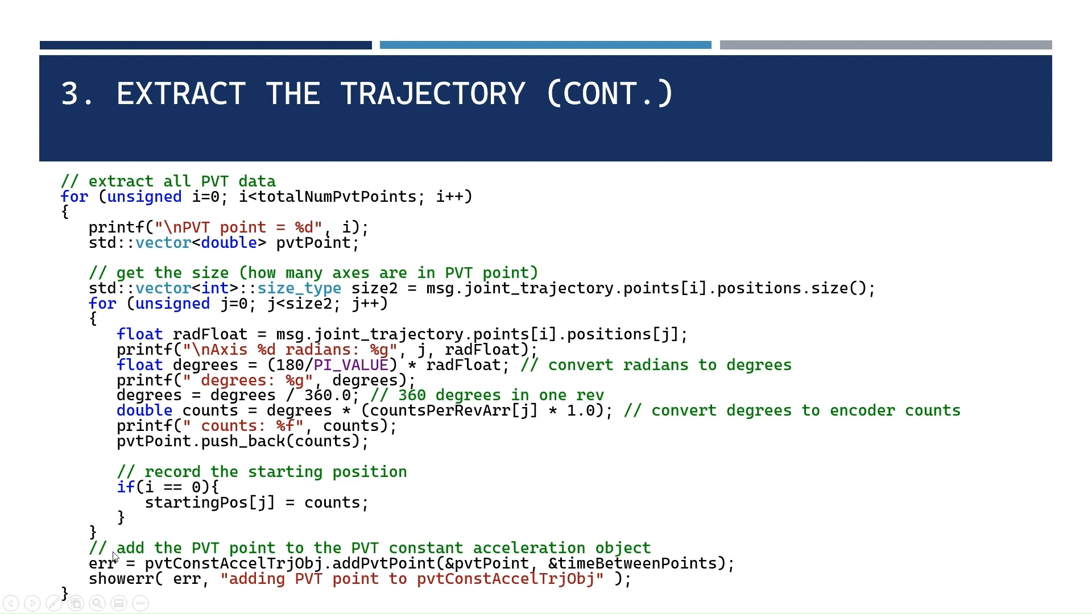
mouse_move(434, 555)
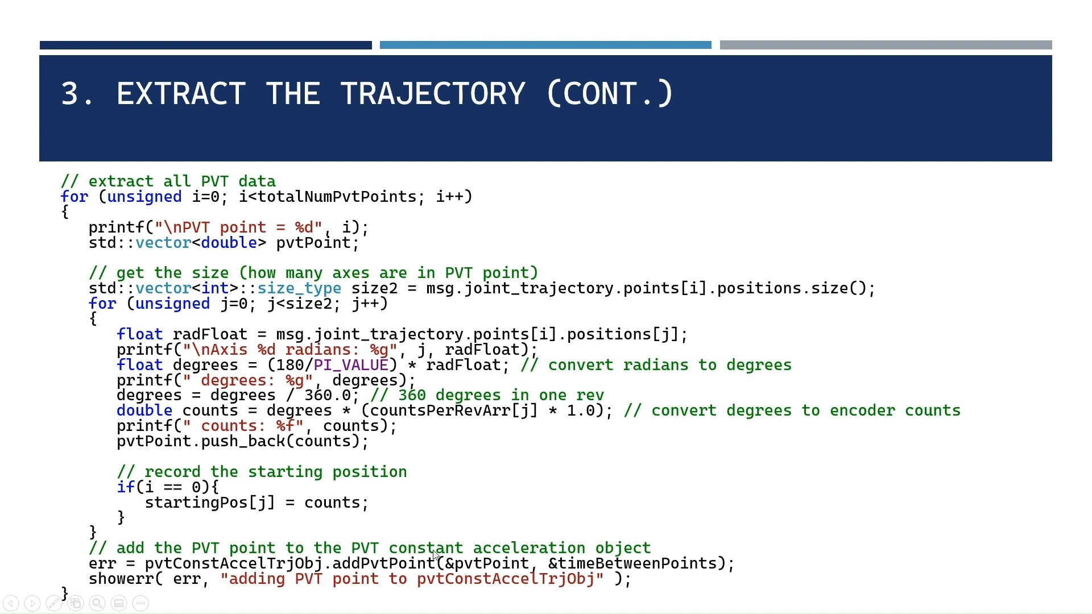
mouse_move(523, 191)
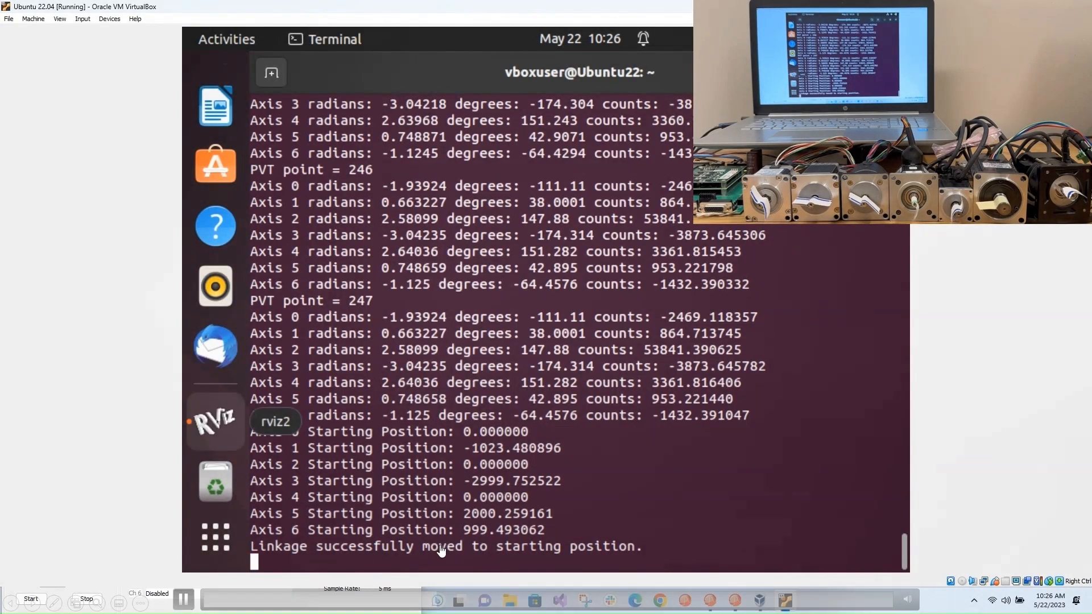
Focus the Ubuntu VM Terminal to watch the trajectory run print PVT points for seven axes
left_click(215, 420)
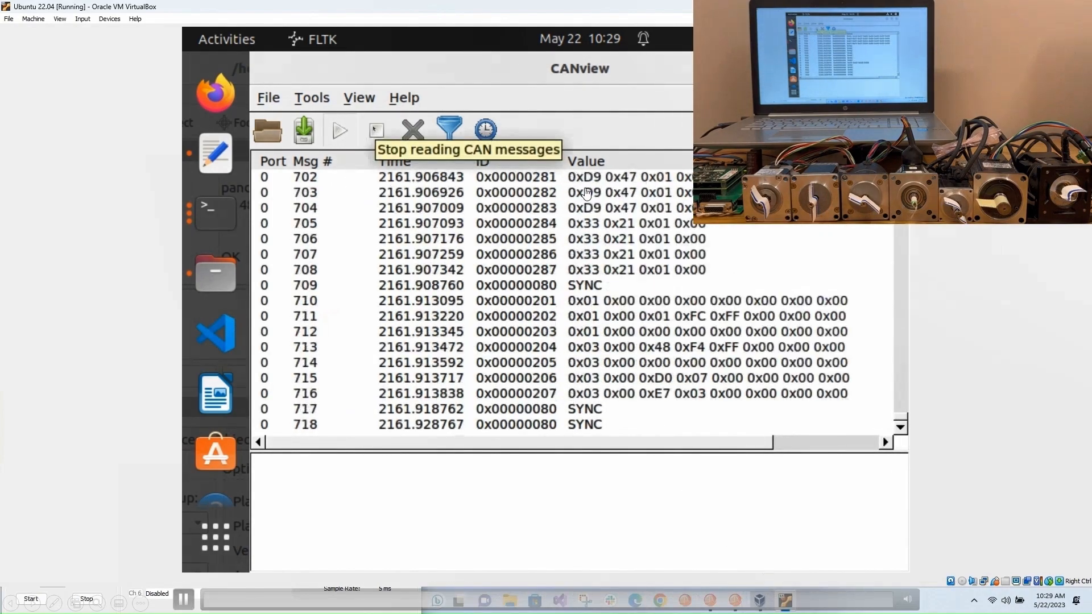
Stop capturing CAN messages in CANview, leaving the list ending at SYNC message 1155
left_click(374, 129)
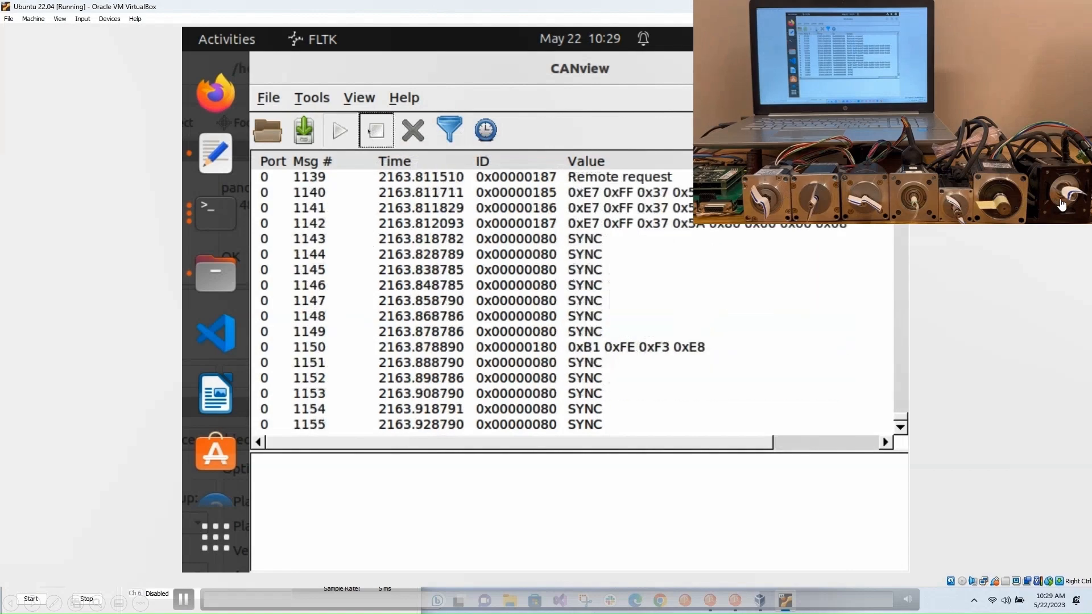
left_click(376, 130)
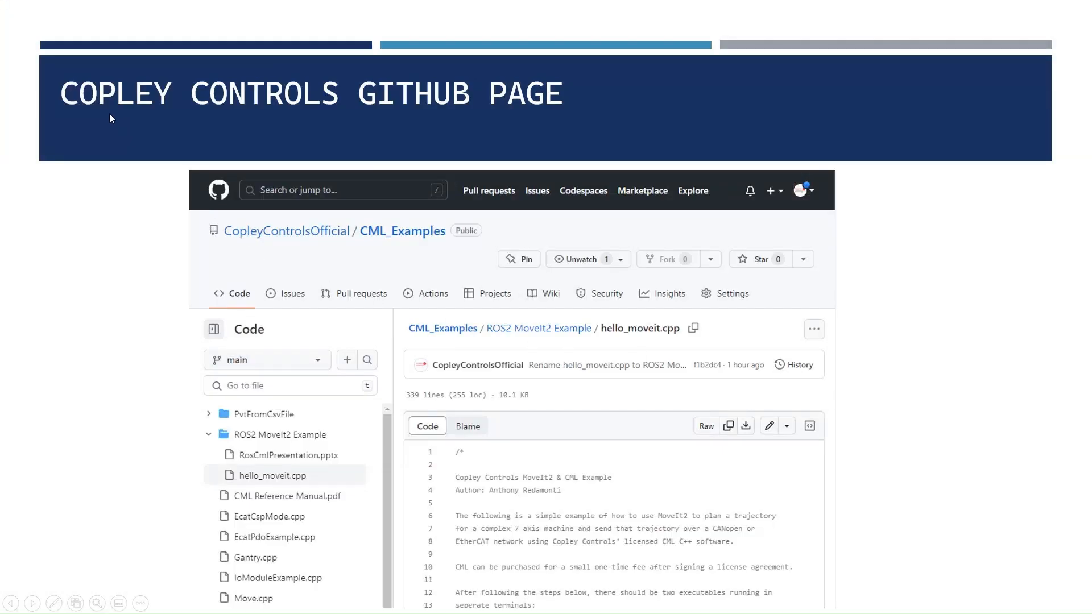
mouse_move(62, 109)
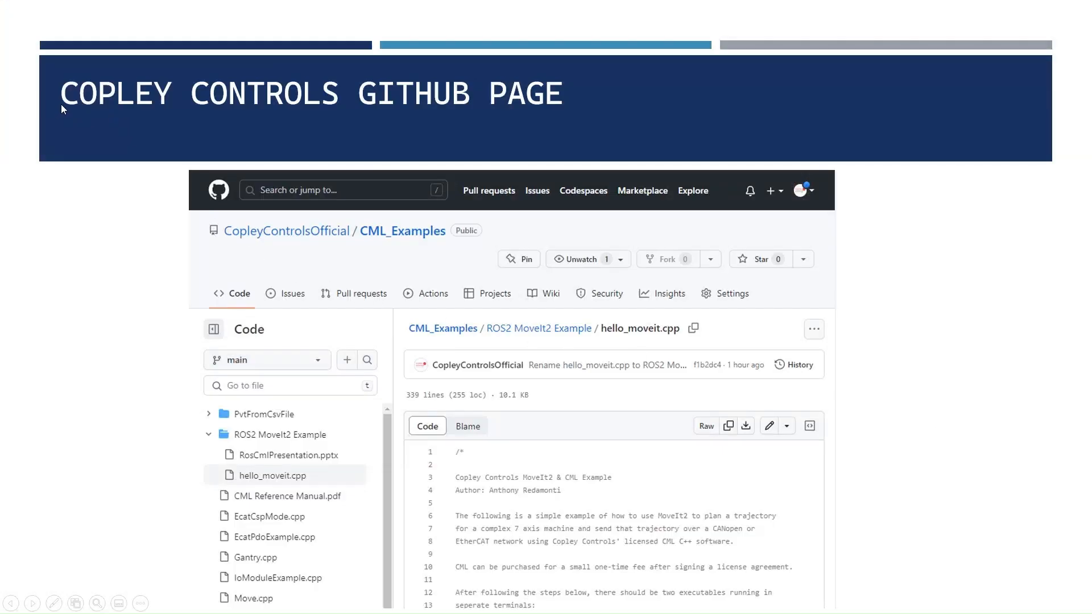